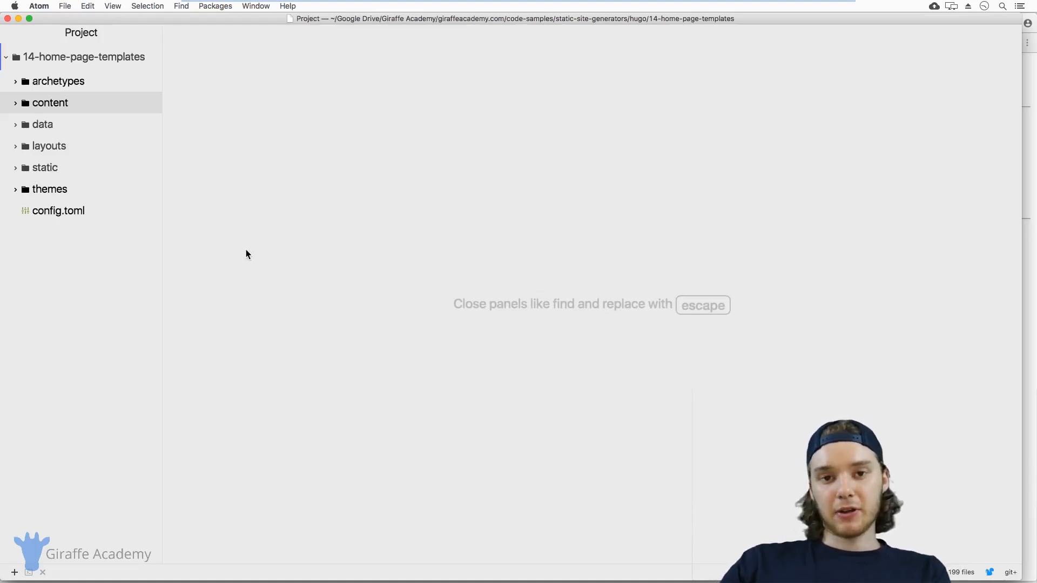
mouse_move(257, 250)
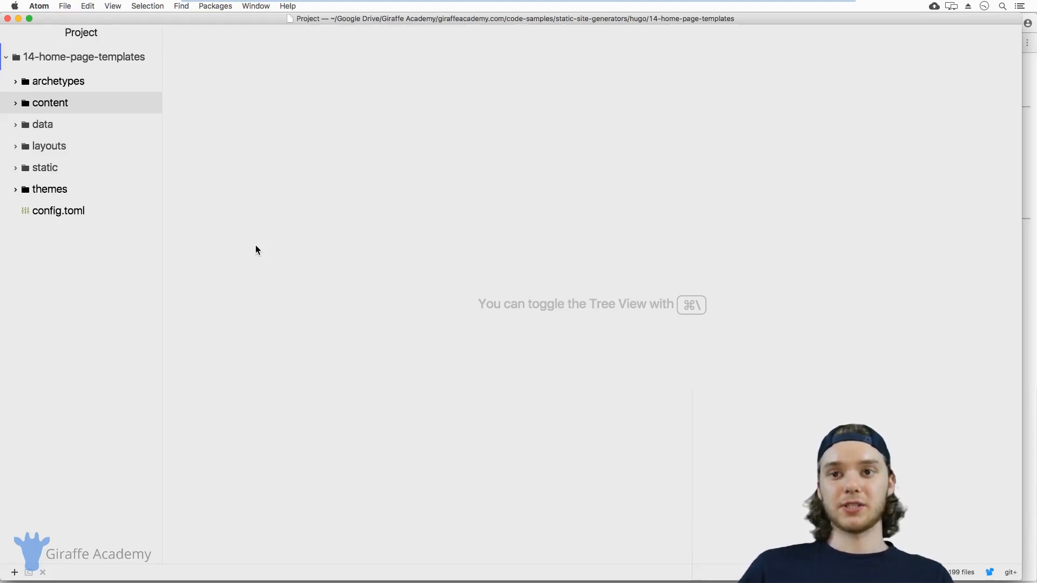
mouse_move(246, 262)
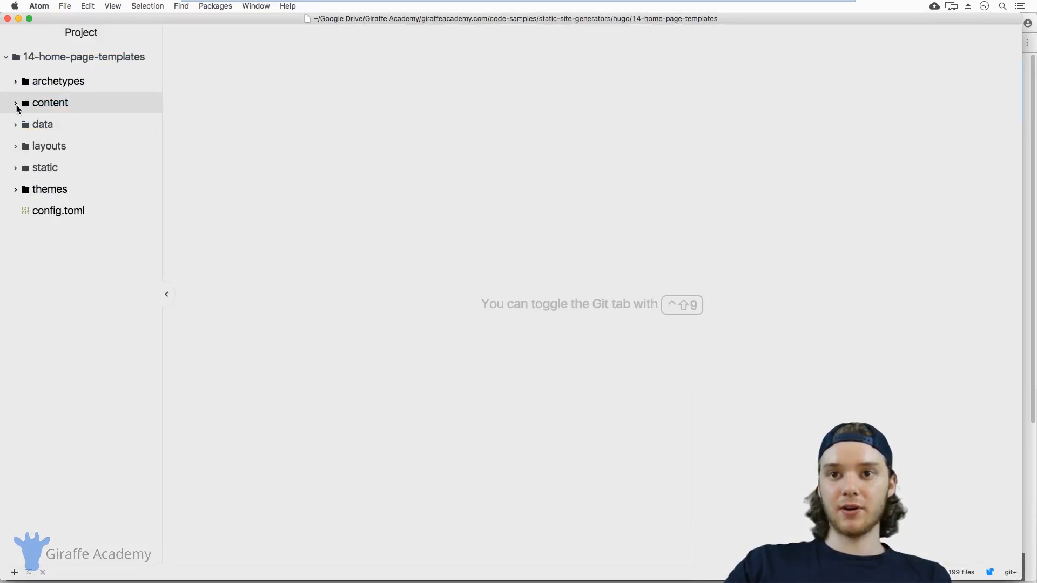
Step: Browse the Hugo project tree, expanding and collapsing the content and themes folders
click(49, 103)
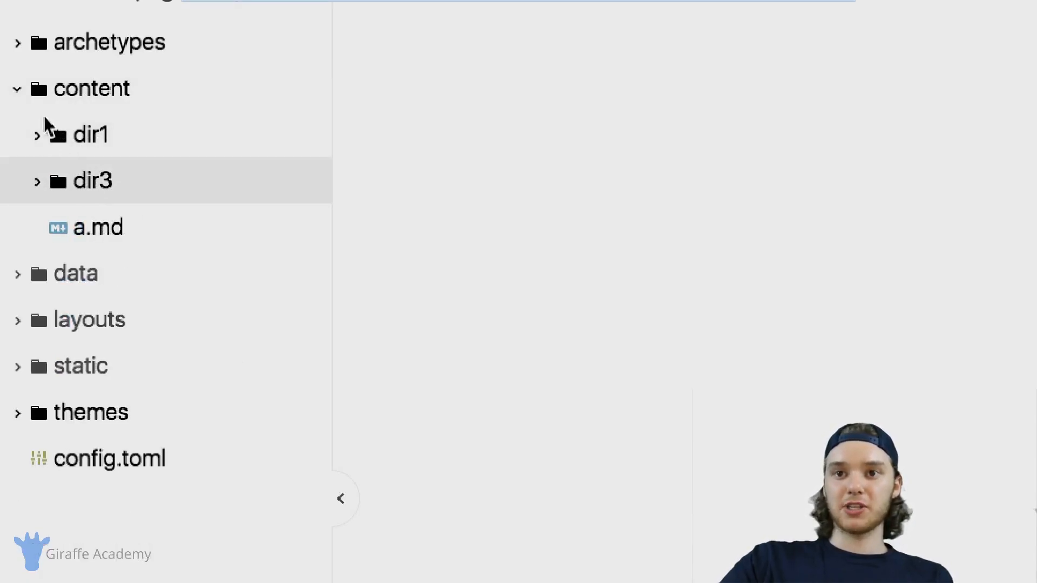
click(95, 88)
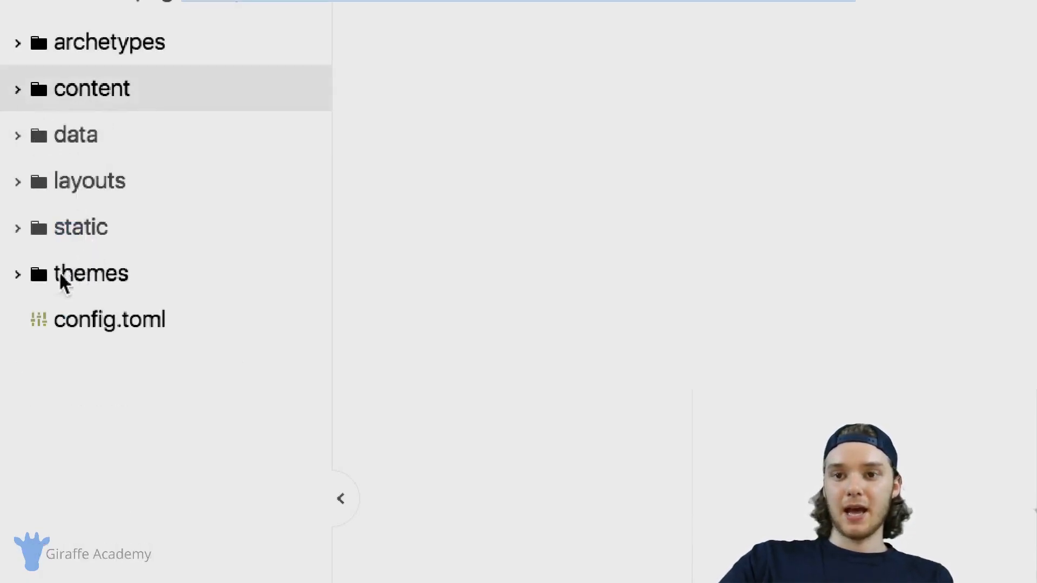
click(89, 274)
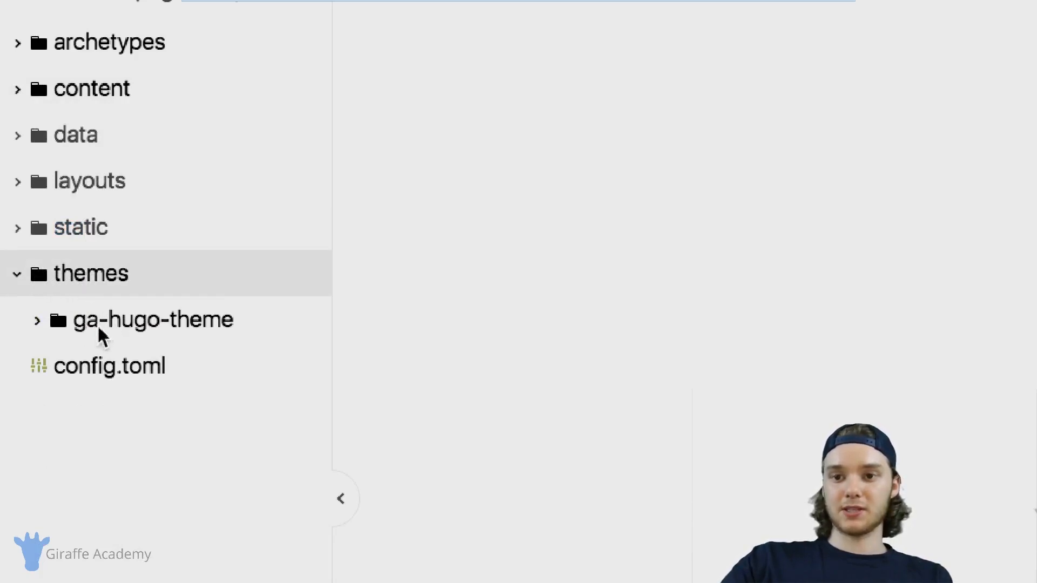
mouse_move(114, 293)
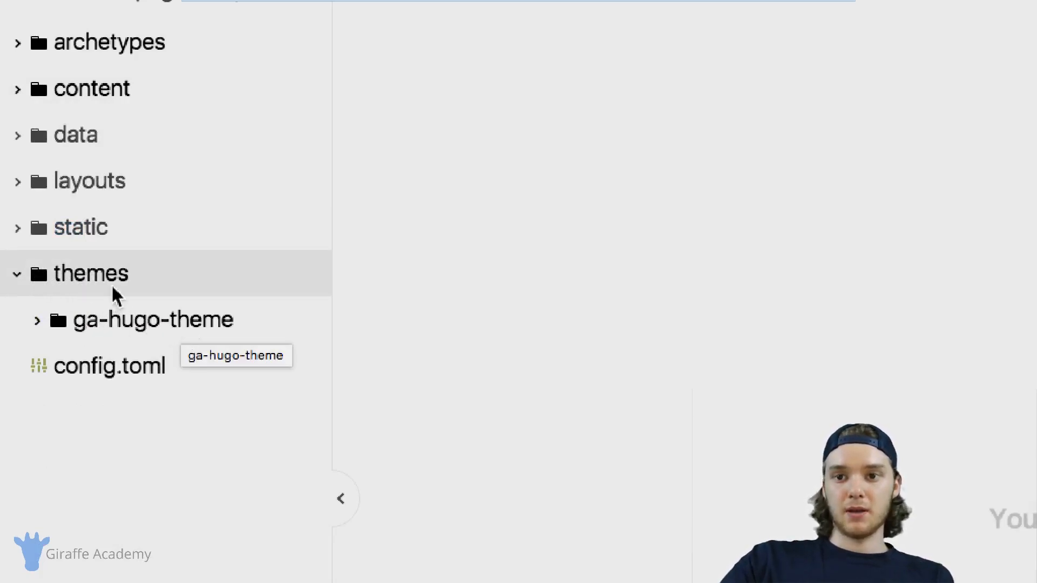
click(92, 274)
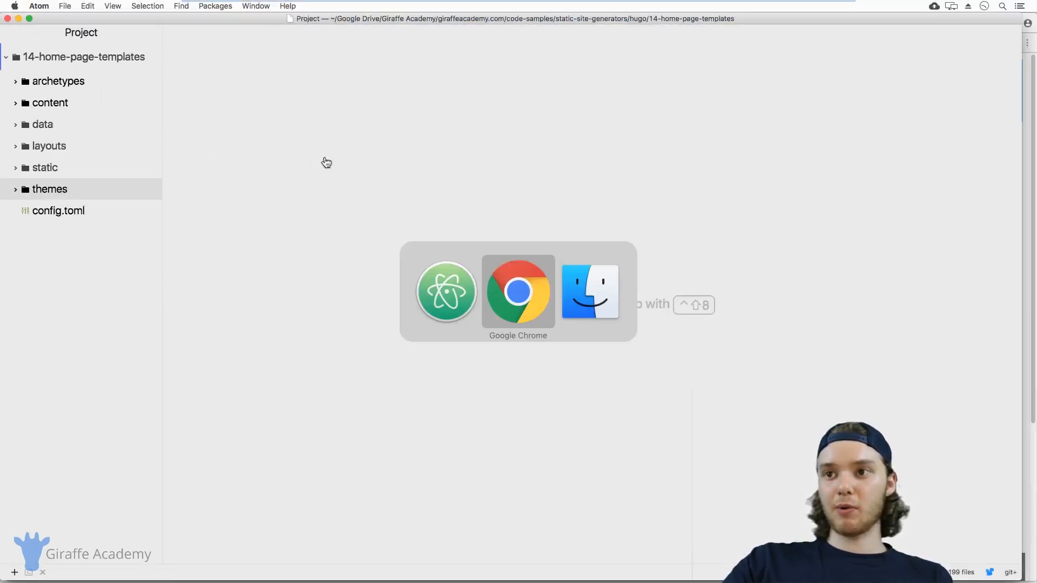
click(517, 291)
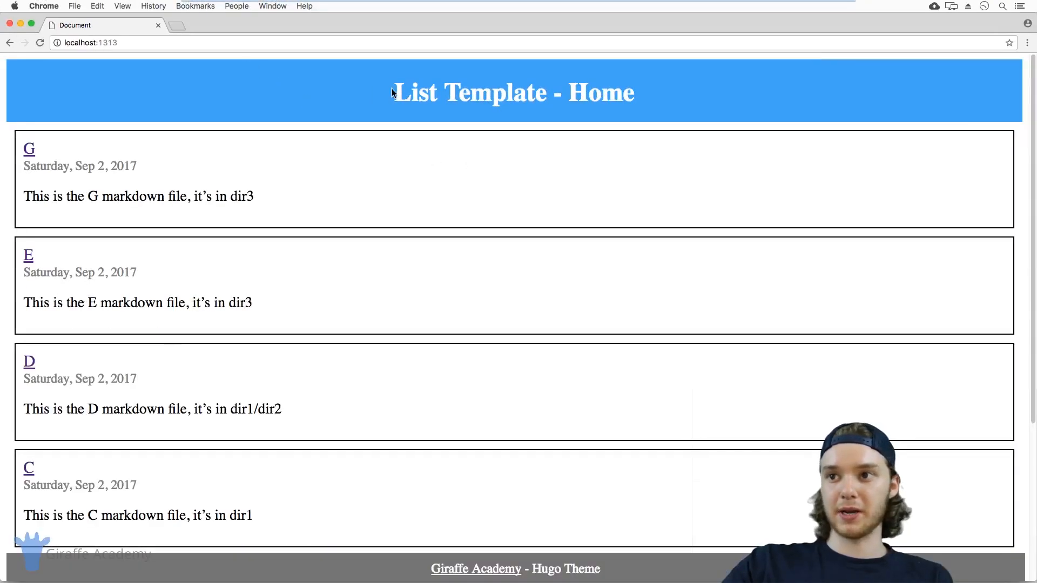
drag(392, 92, 542, 99)
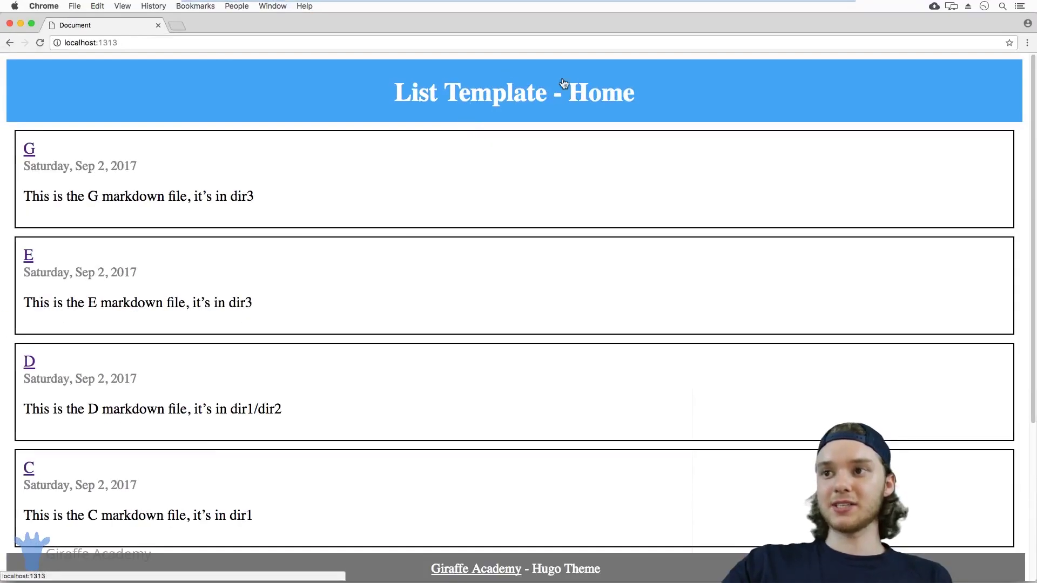
click(87, 42)
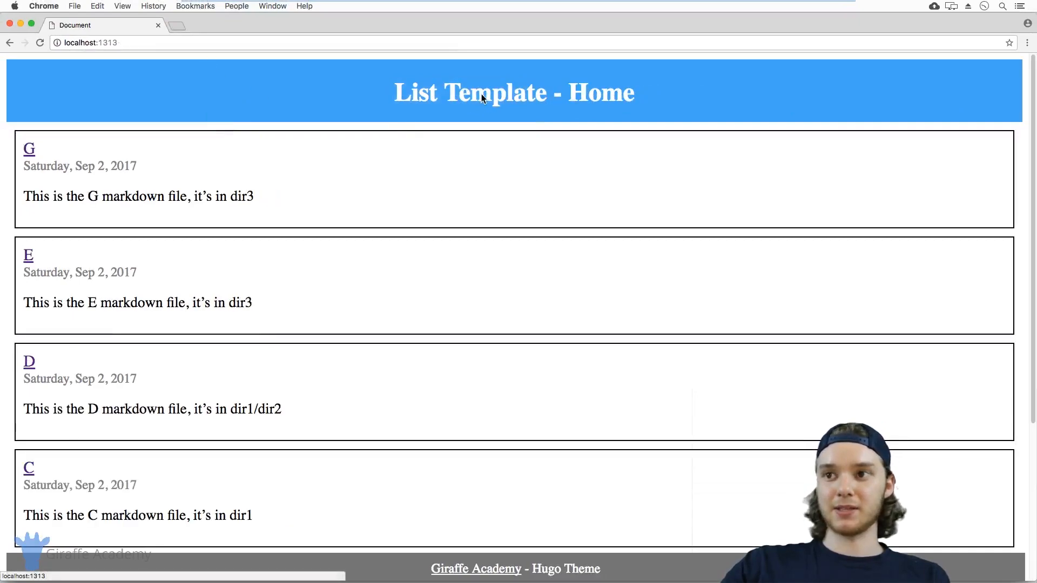
mouse_move(418, 113)
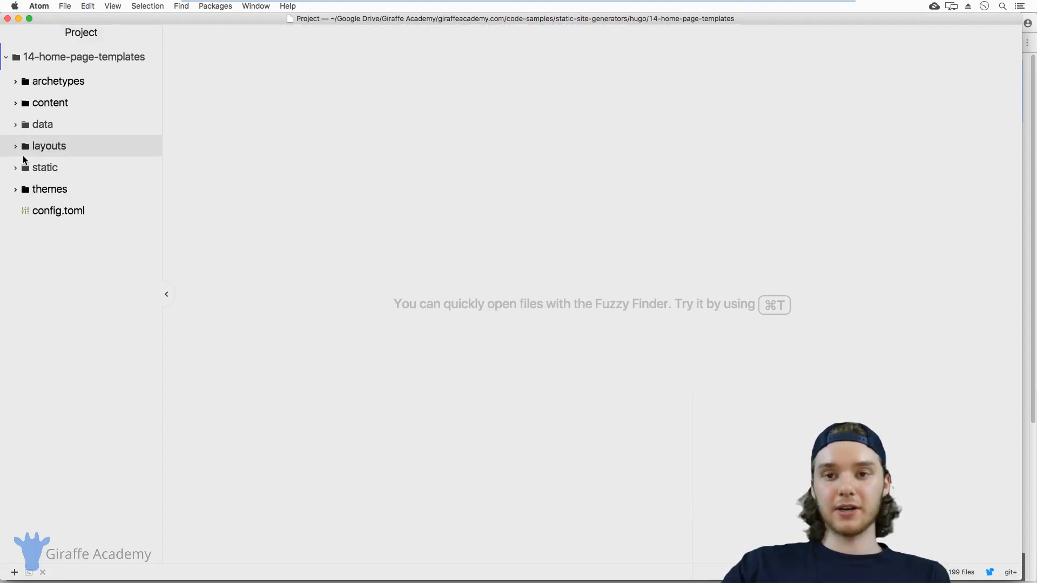
Step: Create a new file named index.html inside the layouts folder
right_click(48, 146)
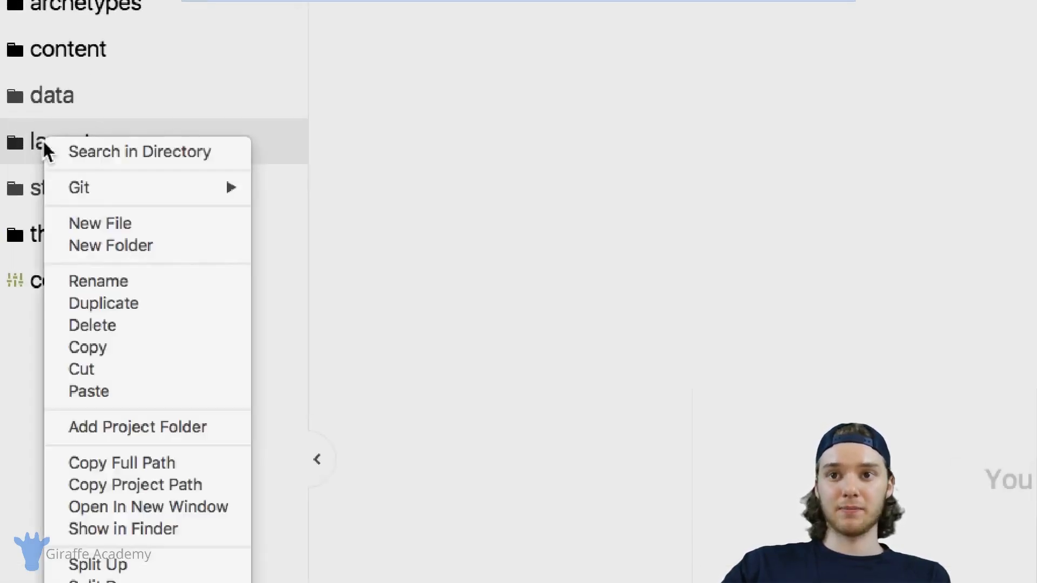
mouse_move(99, 223)
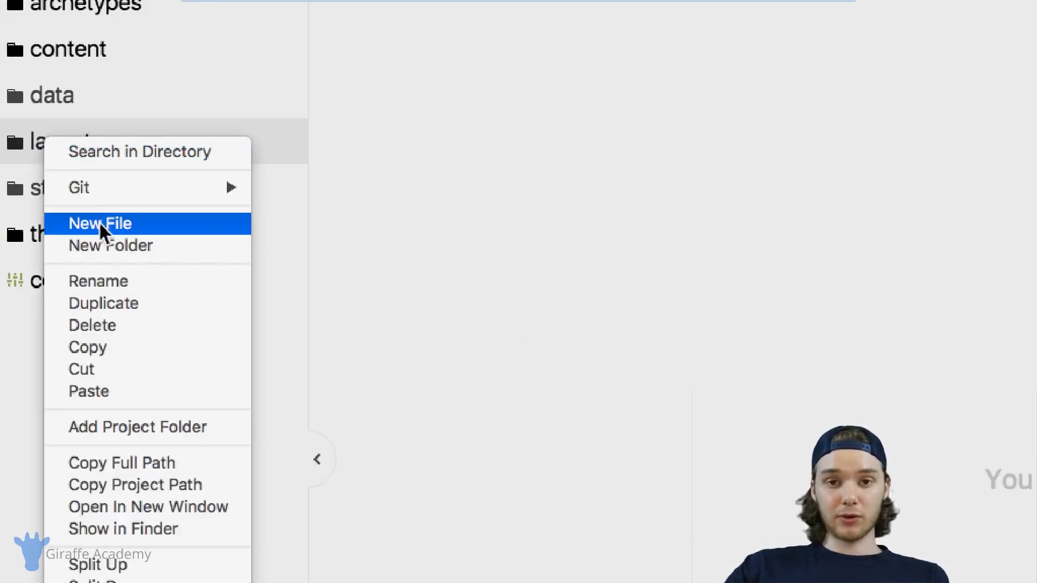
click(99, 223)
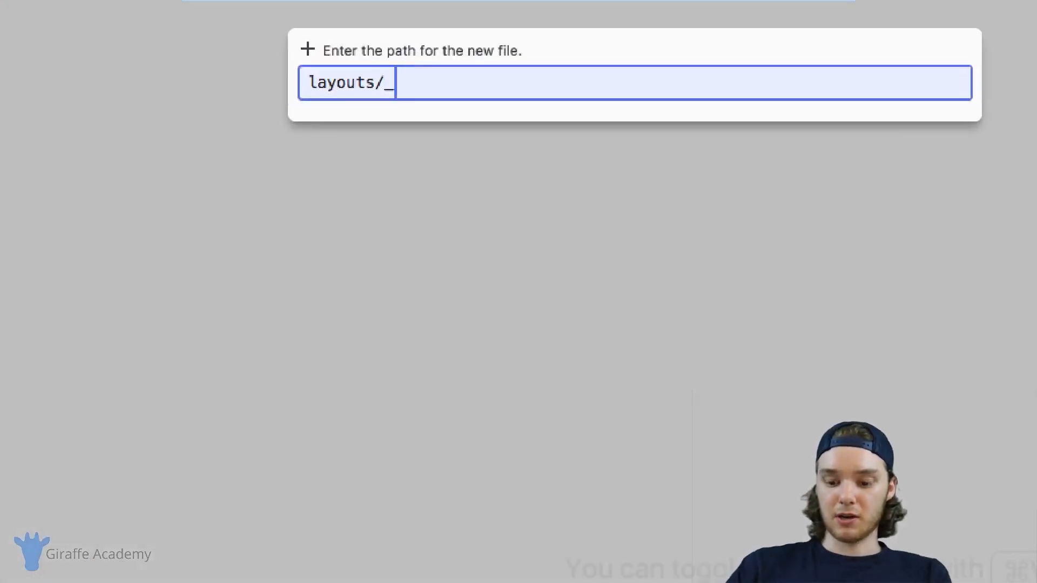
text(index.h)
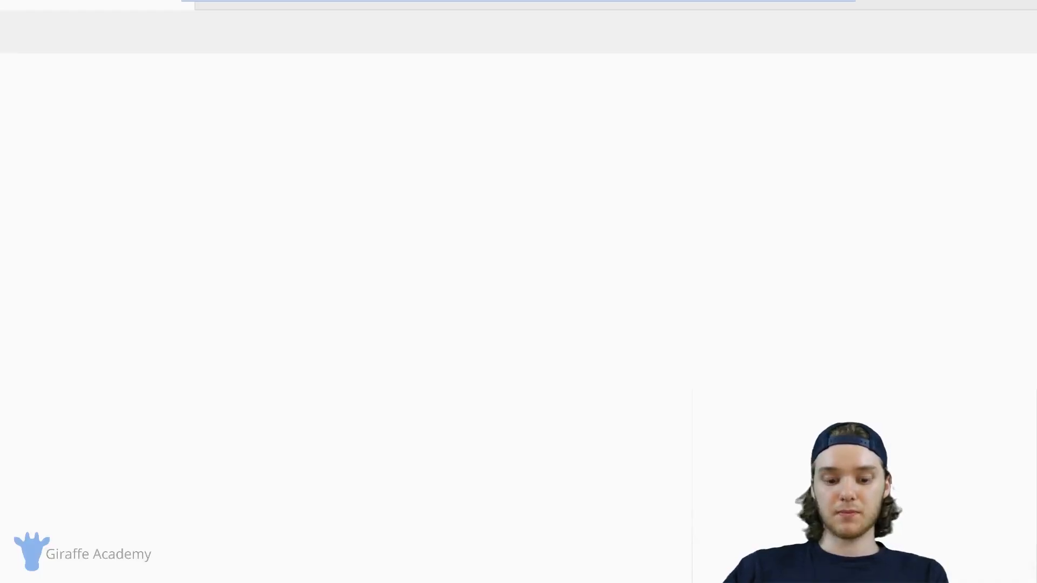
Step: Expand the layouts folder to reveal the new index.html
click(49, 152)
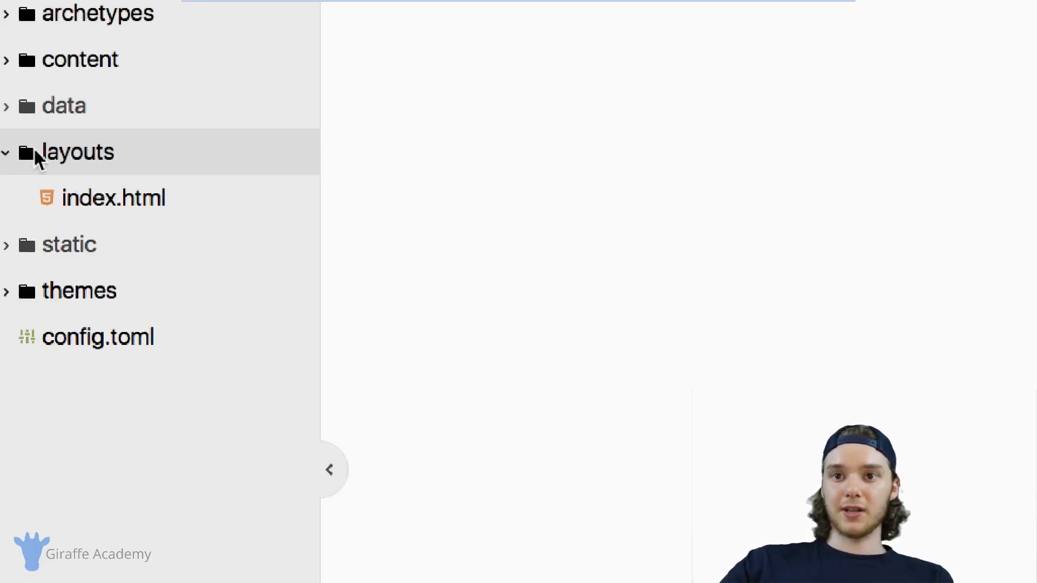
mouse_move(75, 200)
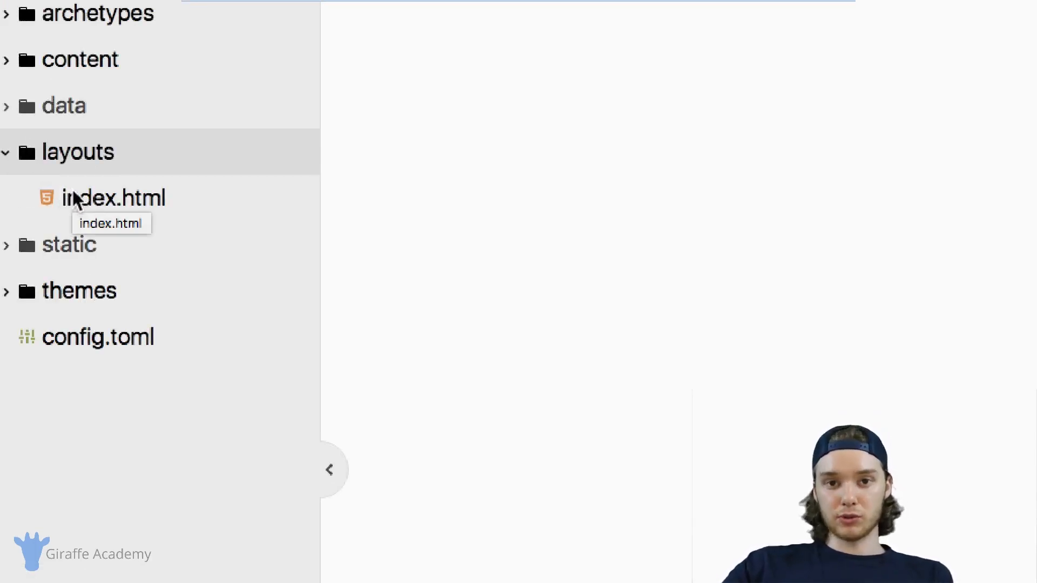
mouse_move(100, 208)
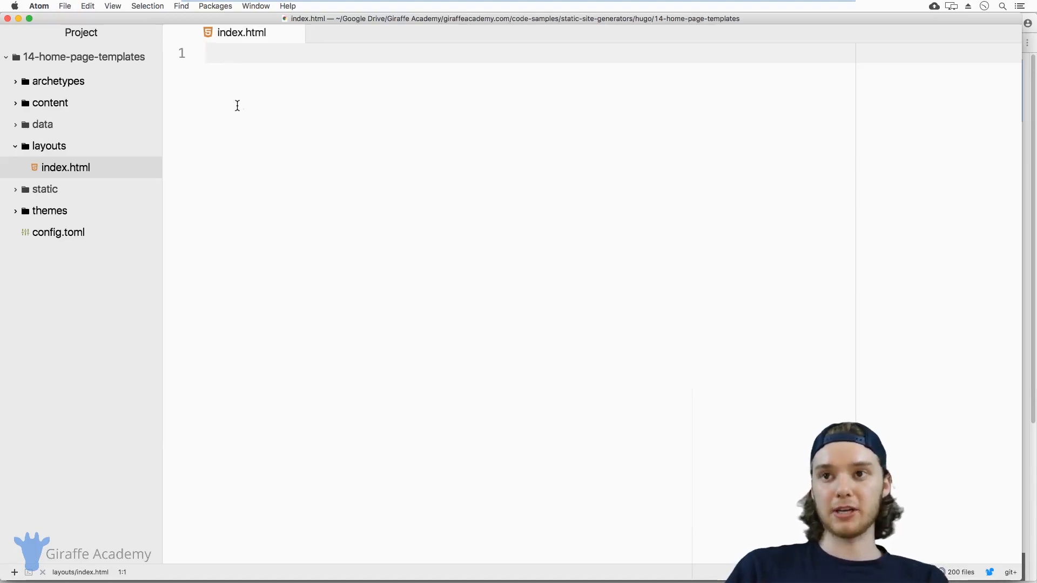
Step: Write 'Homepage TEmplate' in index.html, then enter /dir1/ in the localhost address
text(Homepag)
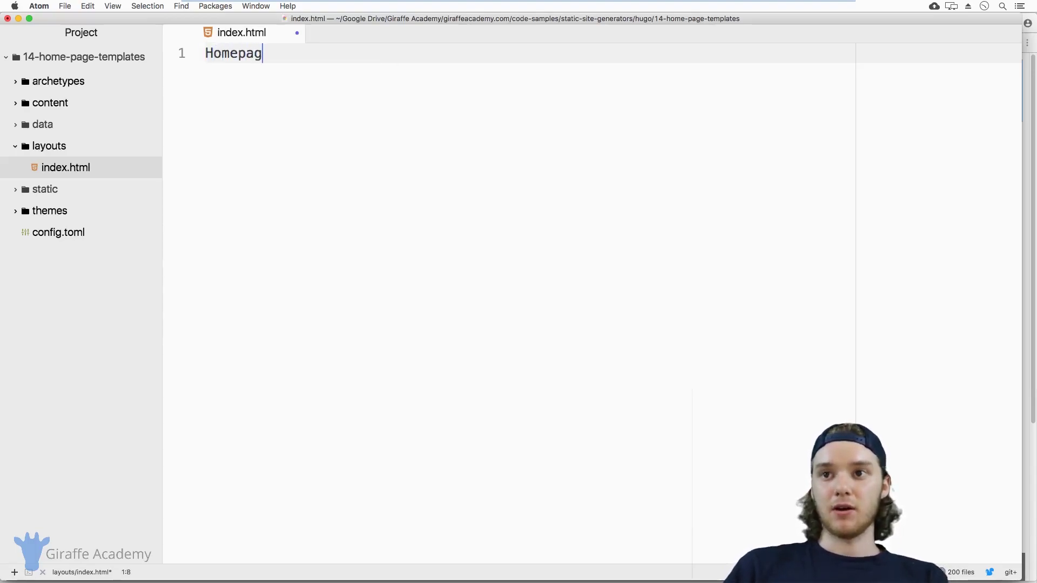
text(e TEmplate)
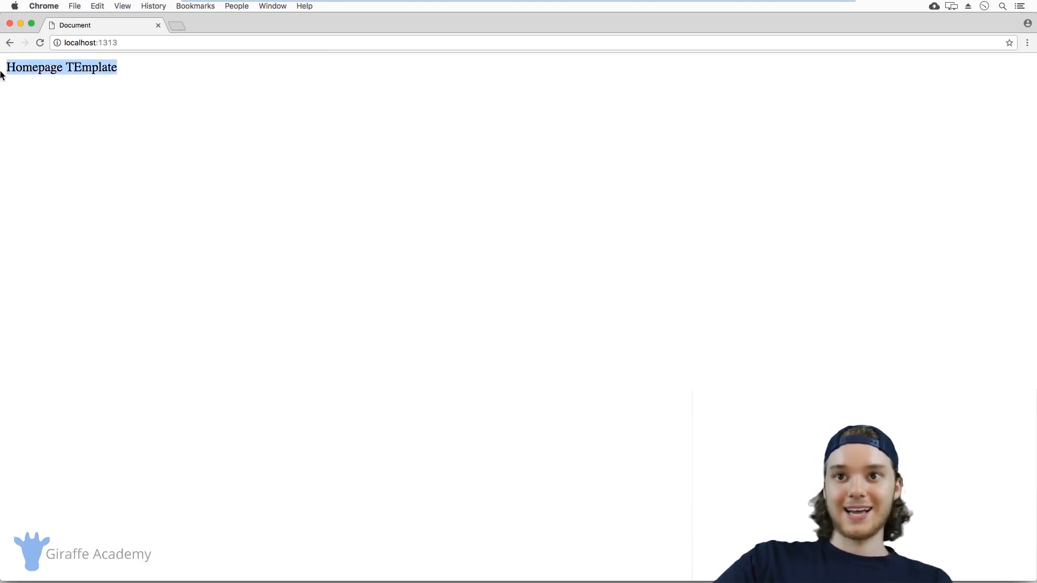
mouse_move(37, 85)
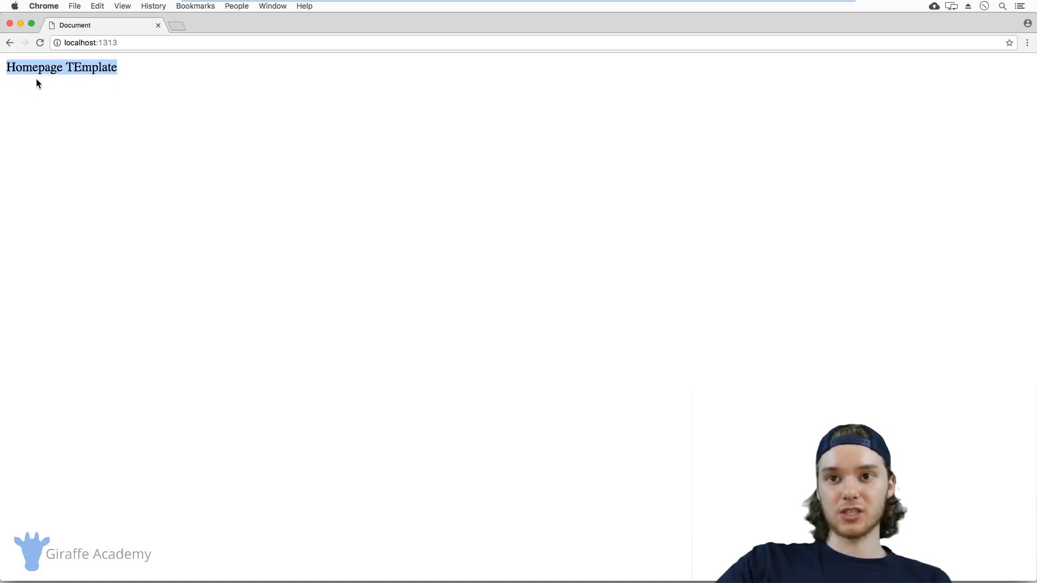
click(128, 43)
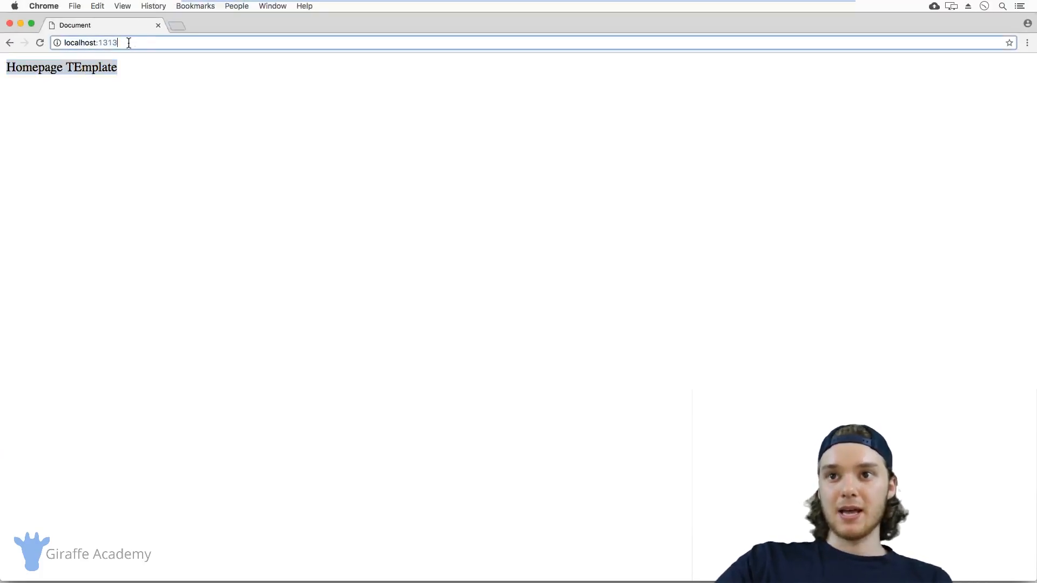
text(/dir1/)
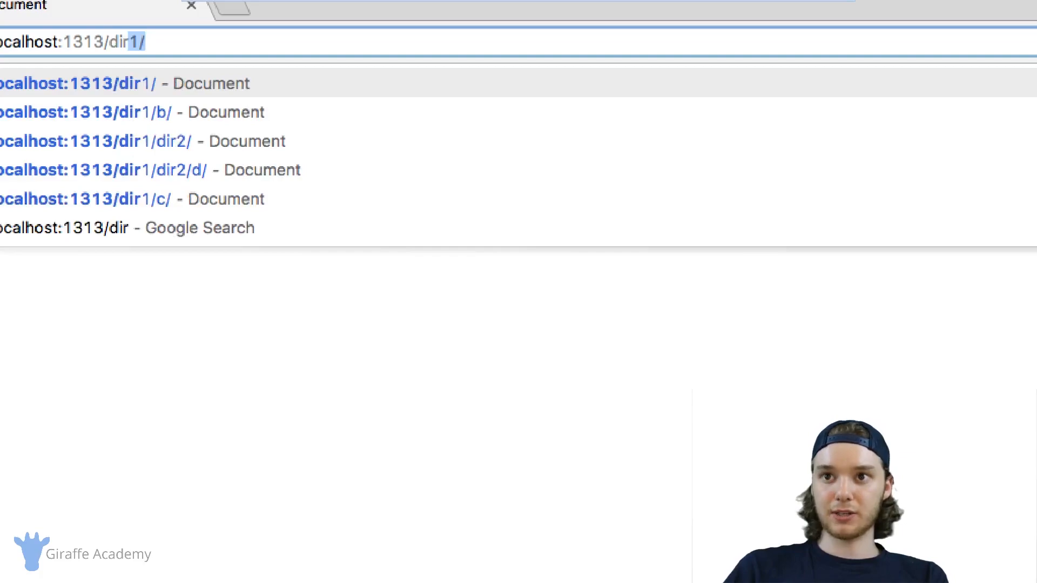